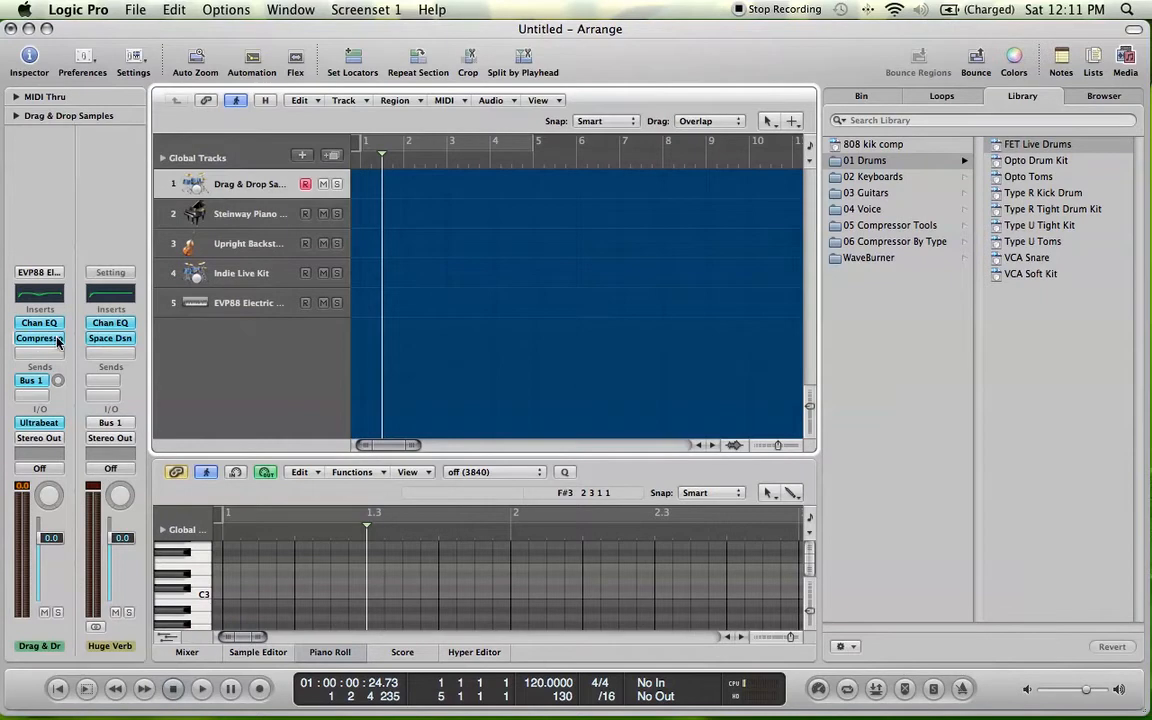
mouse_move(40, 338)
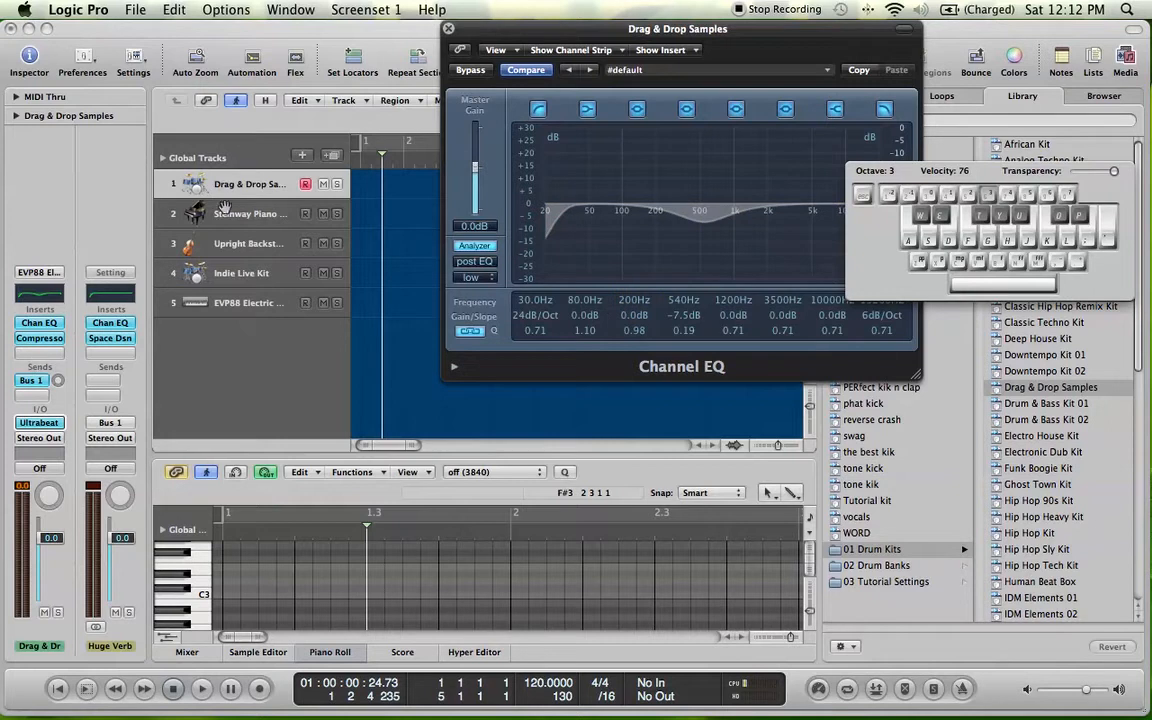
Close the drum EQ, check Bus 1 sends in the Mixer, then select the Steinway Piano Studio track
click(448, 28)
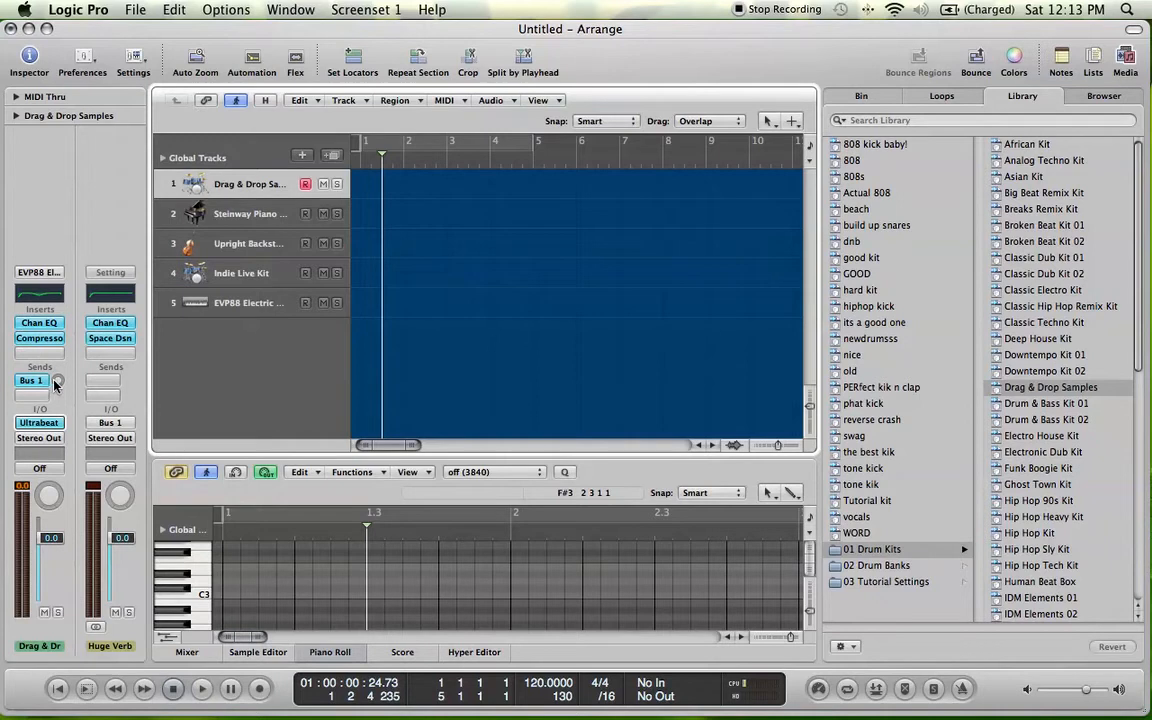
click(110, 336)
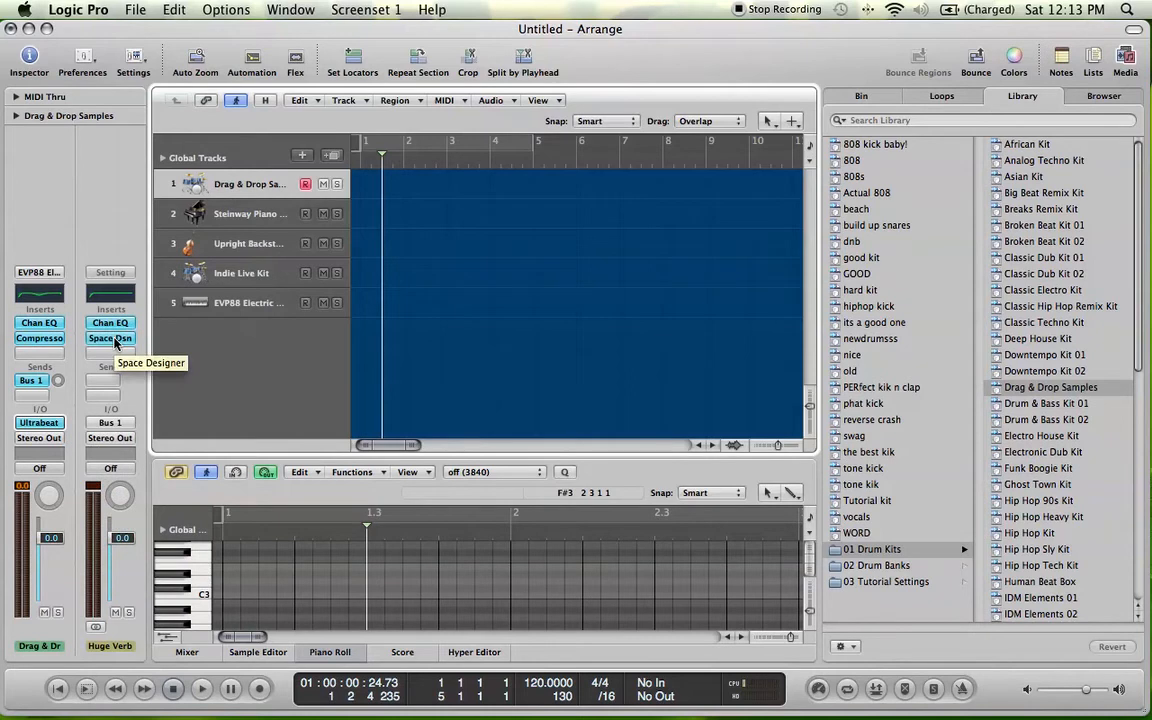
mouse_move(58, 378)
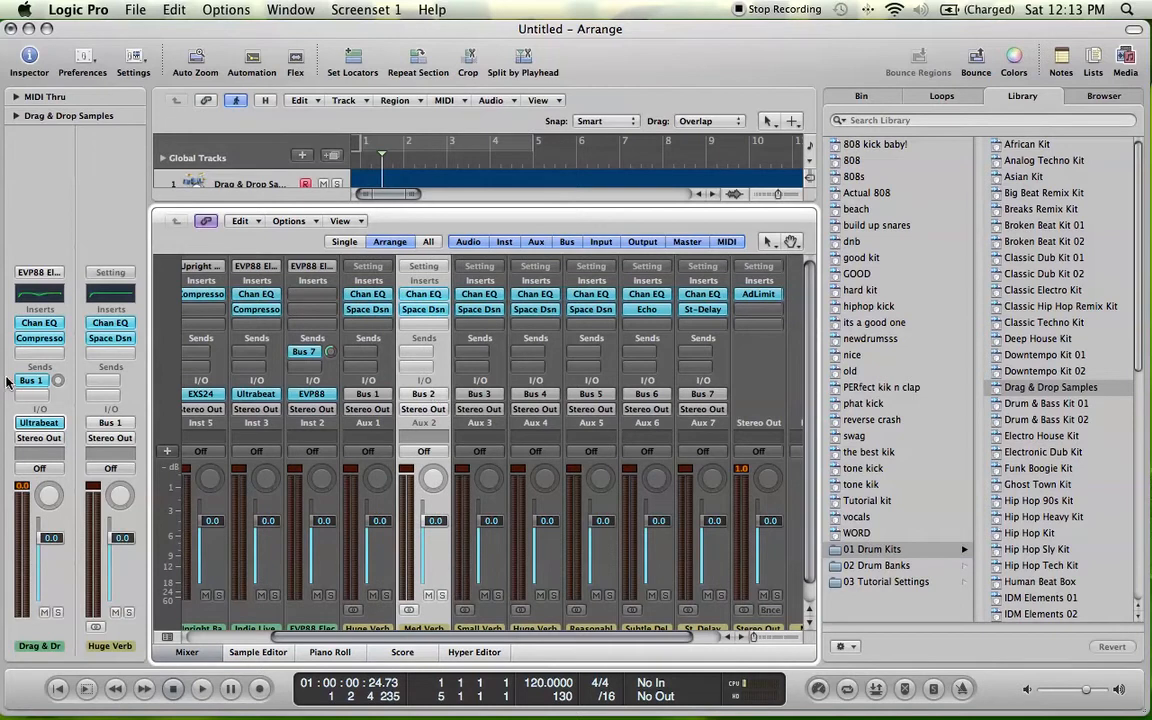
click(40, 380)
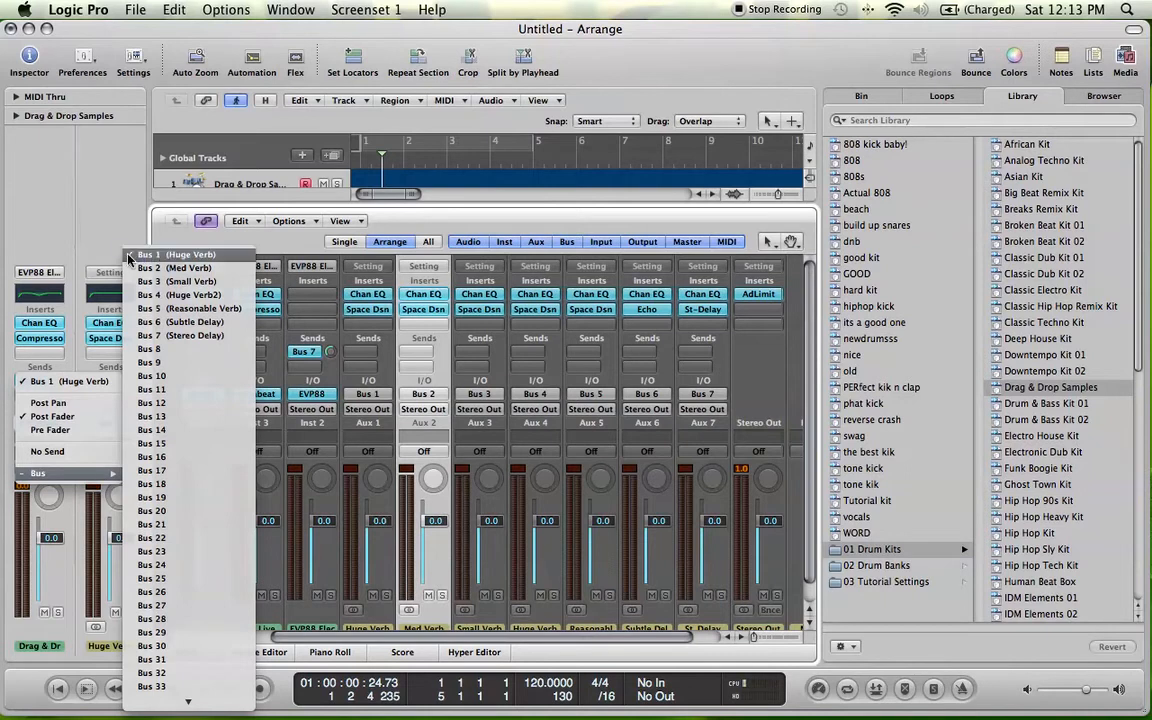
click(148, 268)
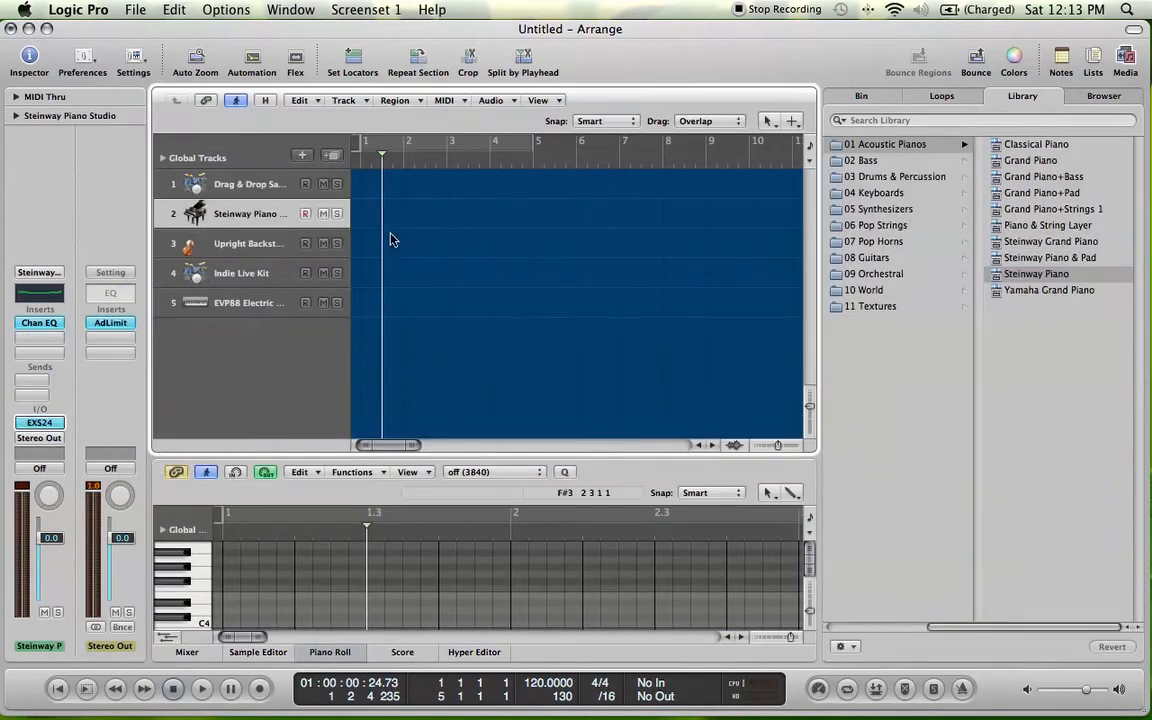
mouse_move(276, 348)
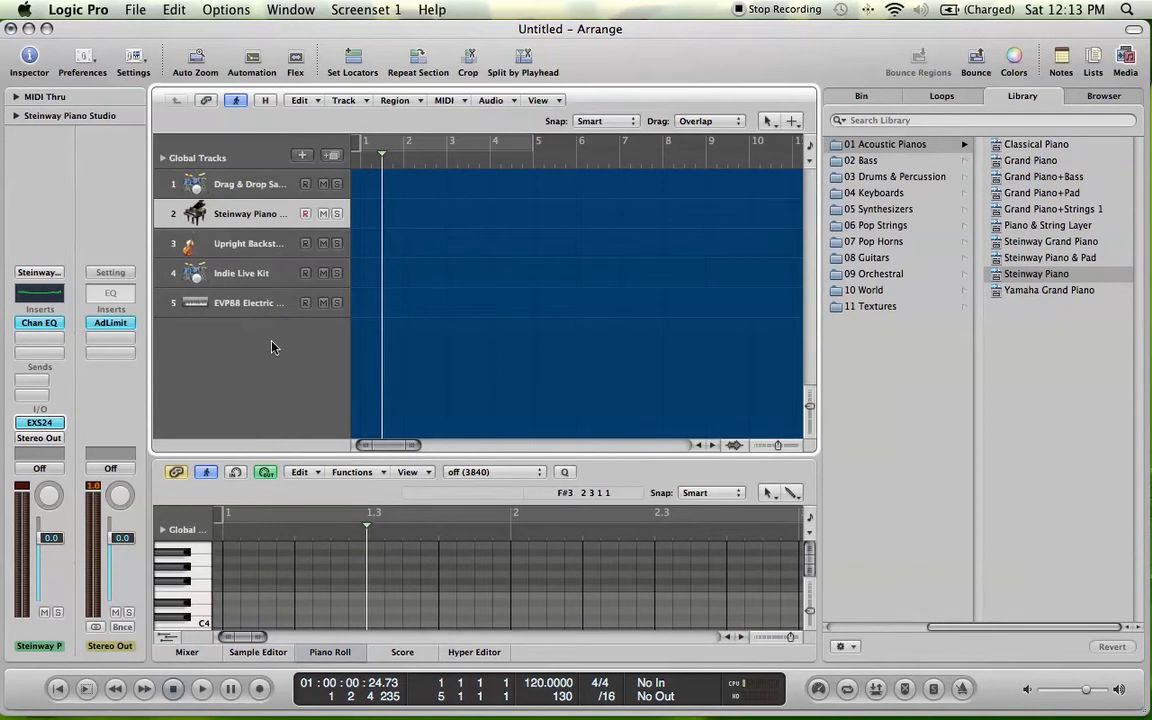
mouse_move(618, 584)
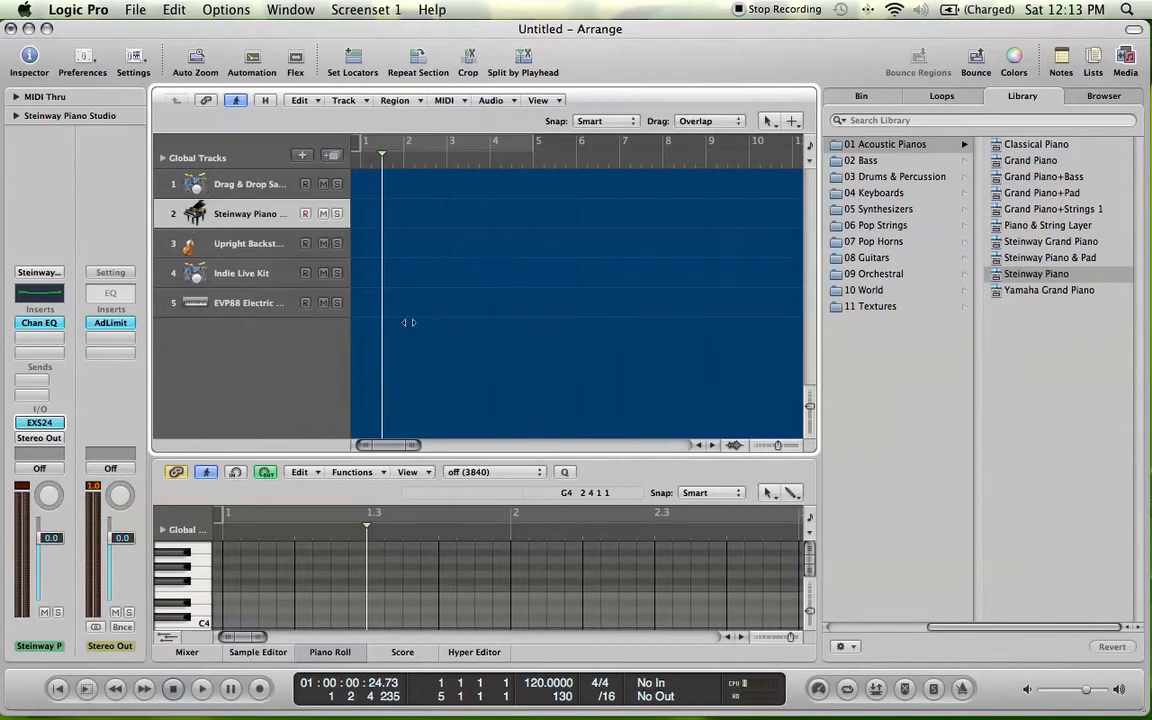
mouse_move(358, 312)
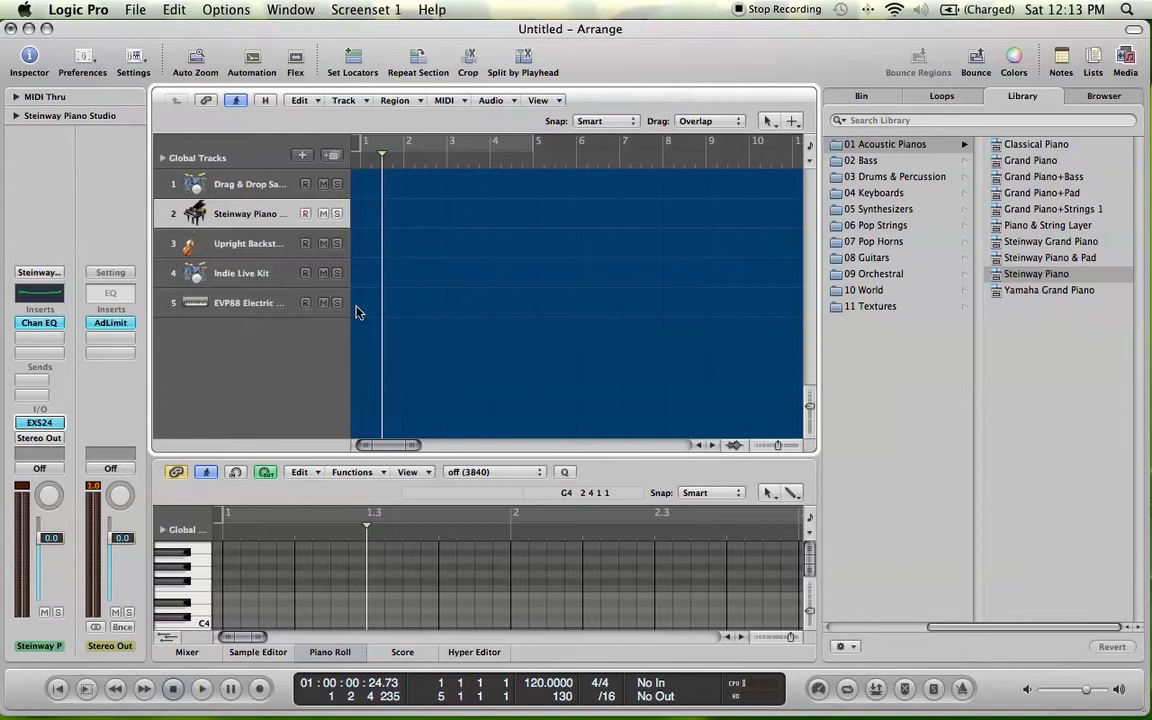
mouse_move(228, 224)
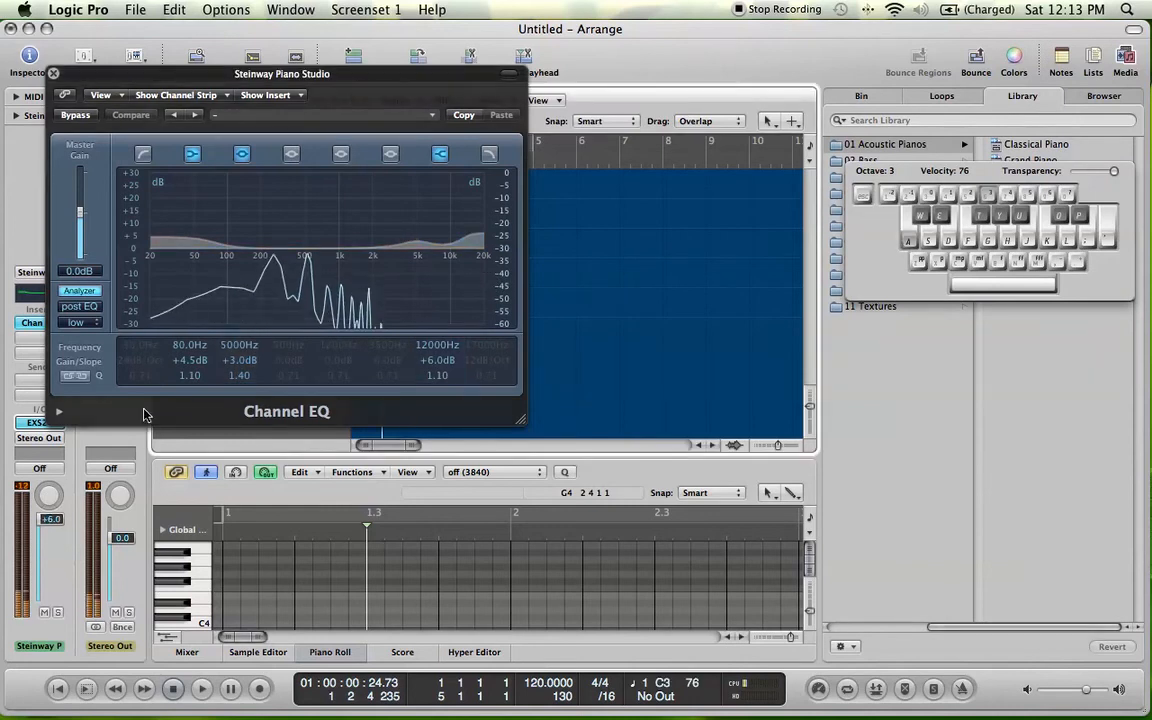
Lower the high shelf gain and enable a 48 dB/Oct High Cut near 10.8 kHz
click(80, 290)
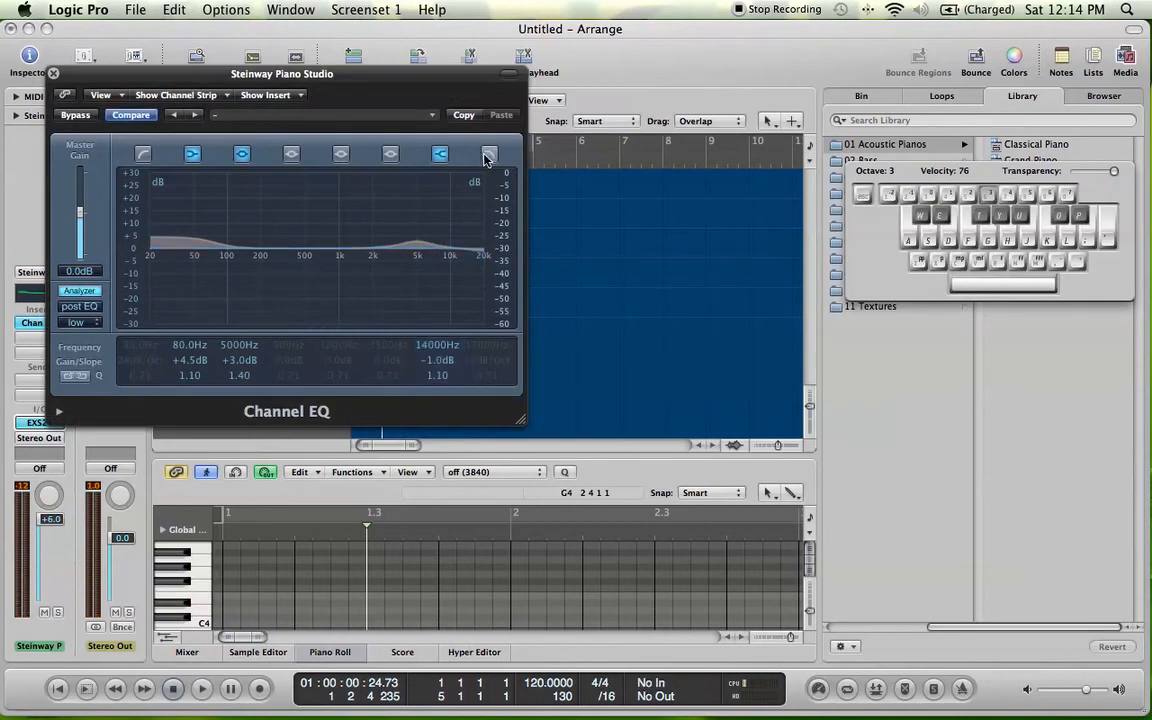
click(488, 152)
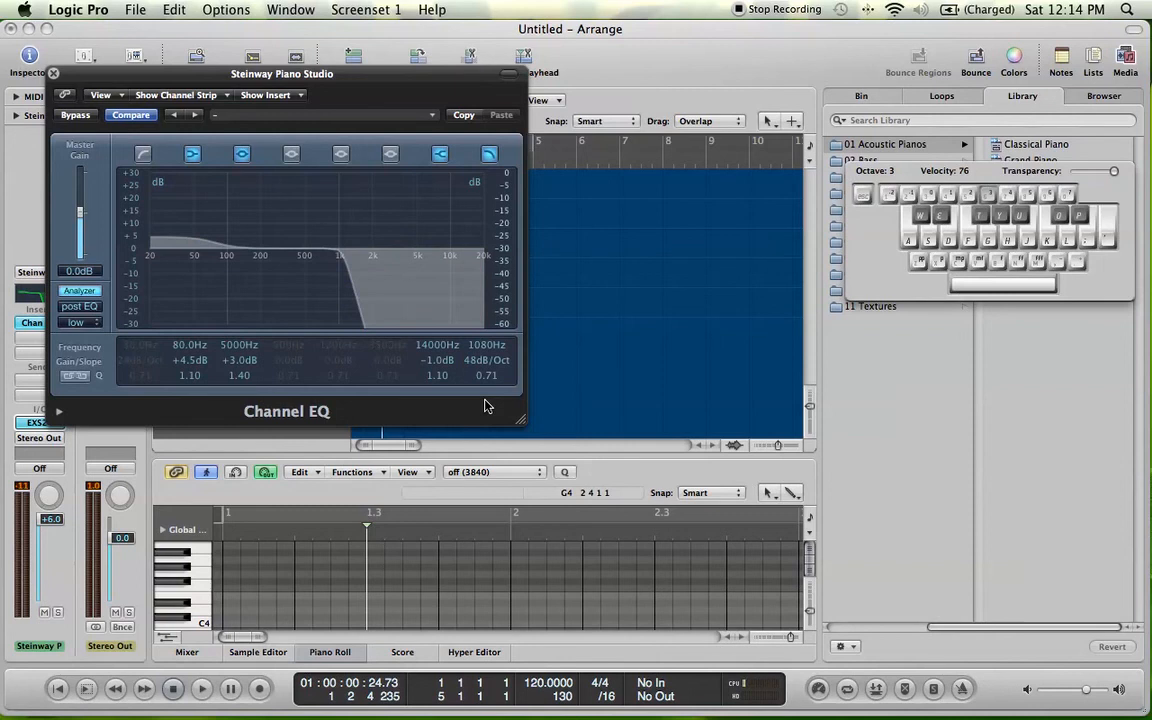
click(484, 344)
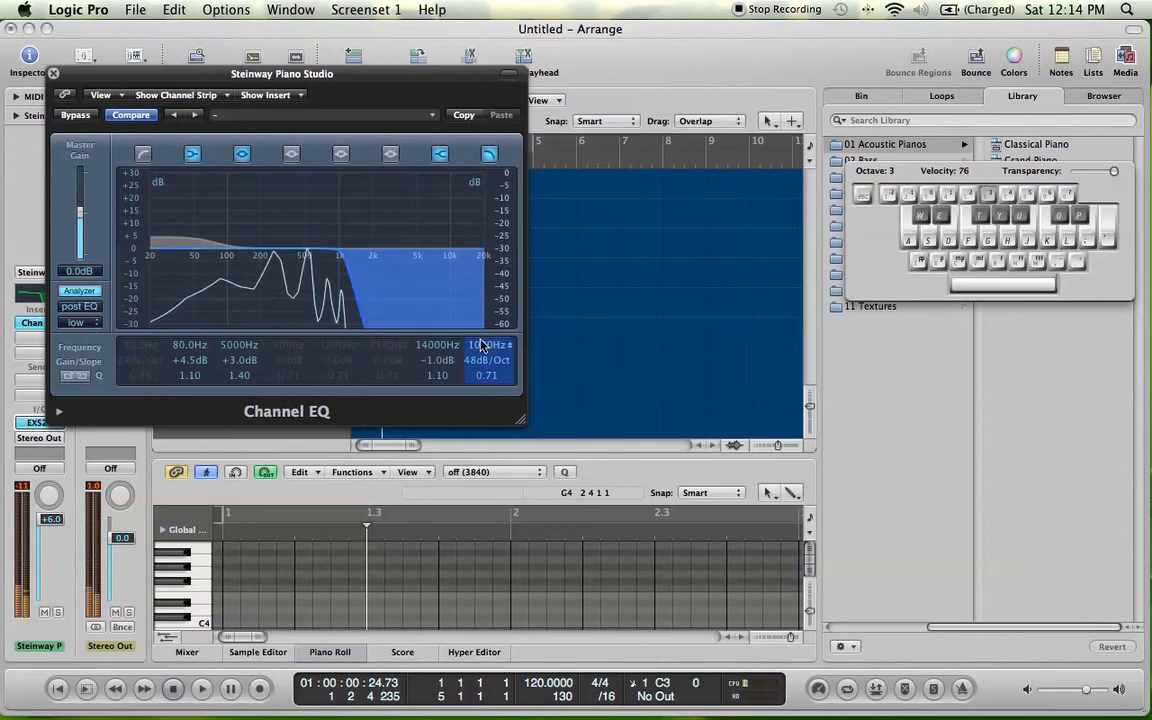